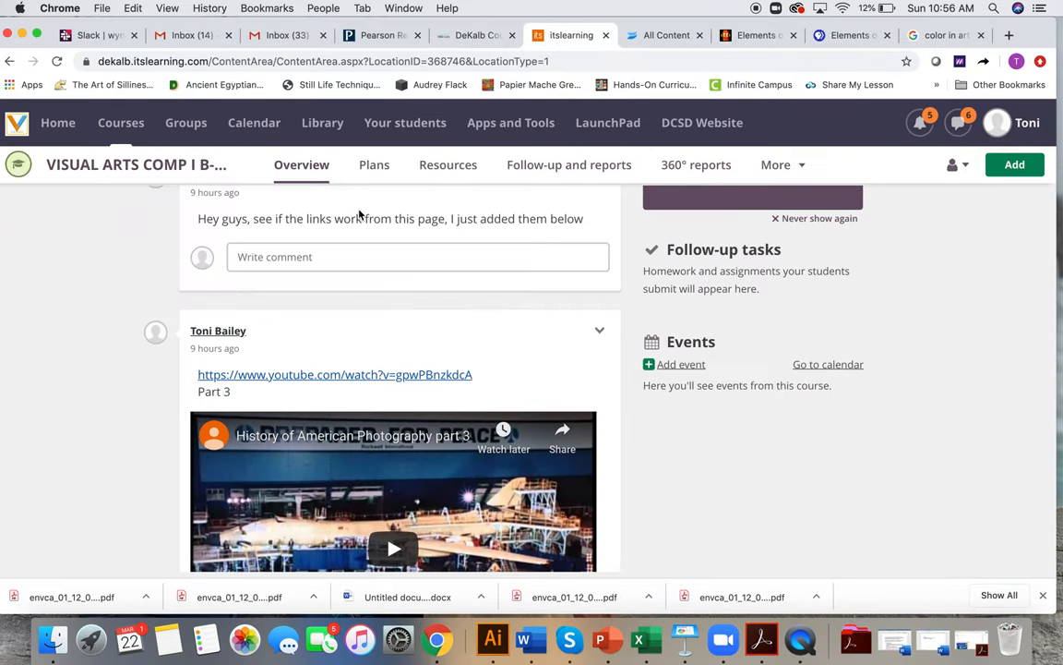
Step: Scroll down the course announcements to the Part 2 post's embedded History of American Photography player
scroll(down, 3)
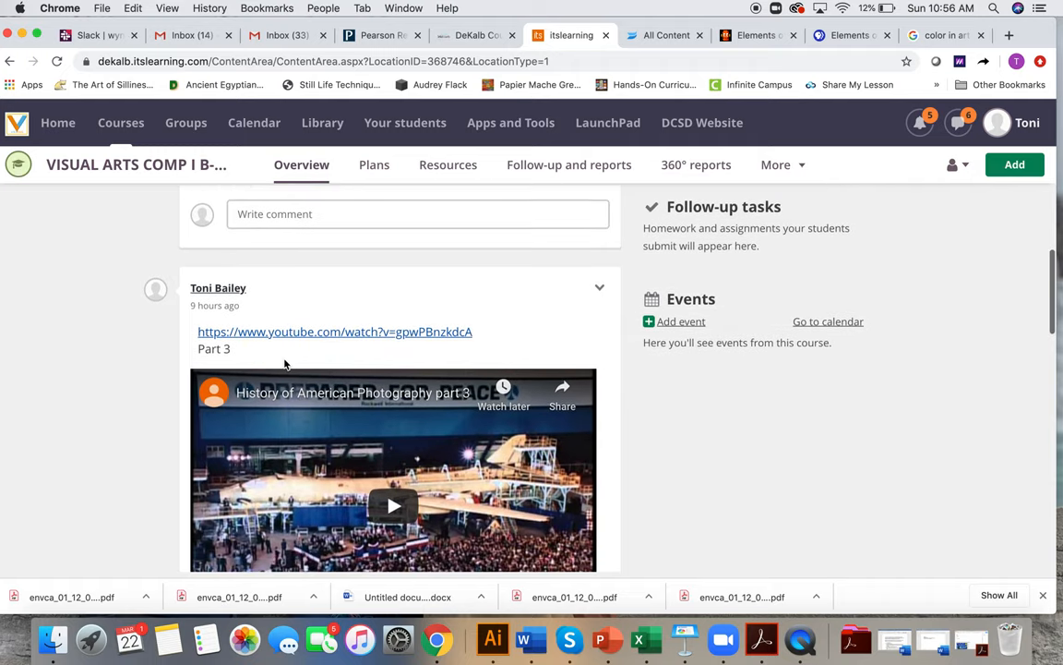
scroll(down, 3)
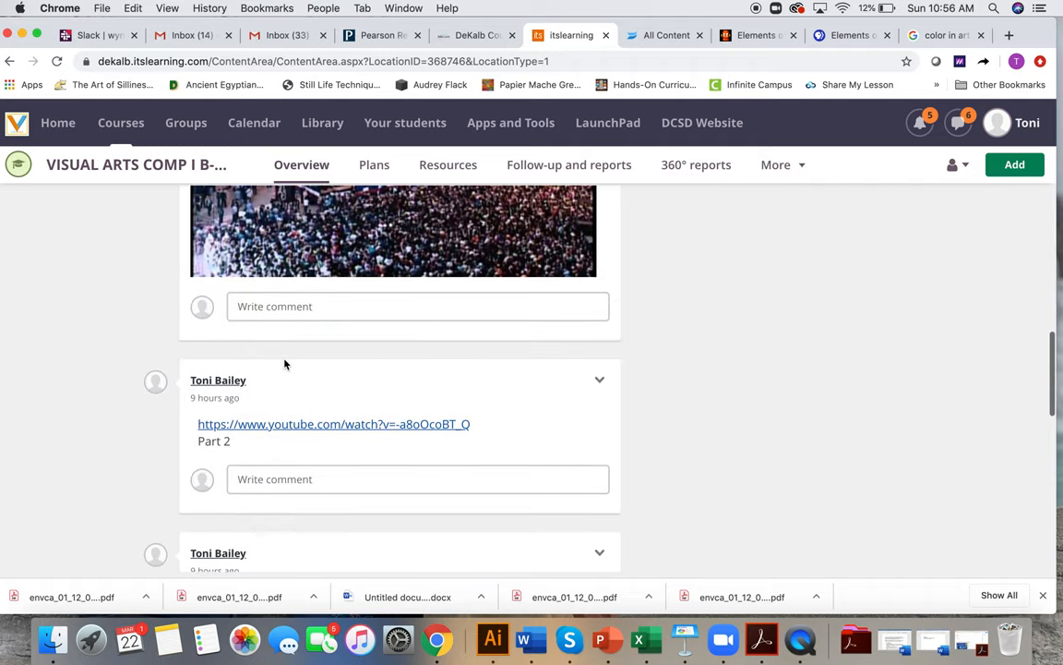
scroll(down, 3)
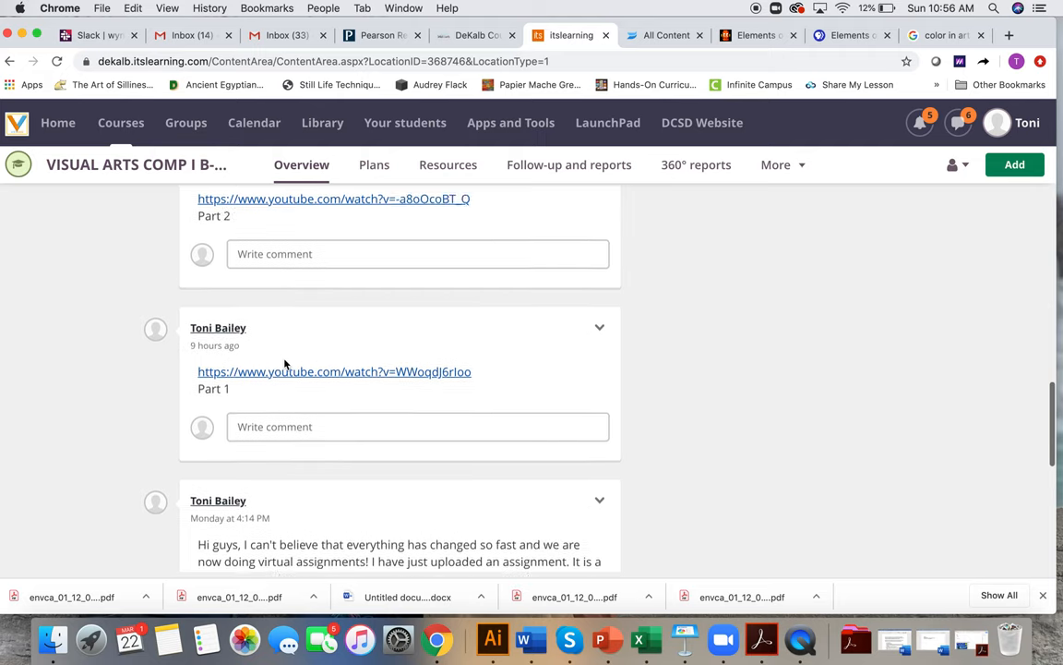
scroll(down, 3)
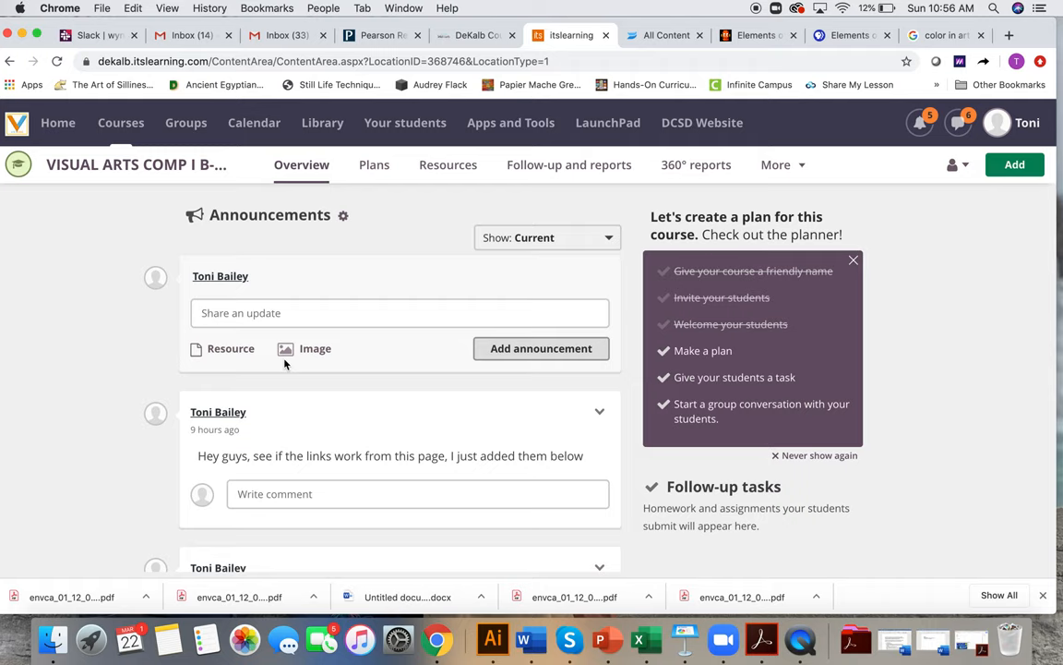
mouse_move(276, 245)
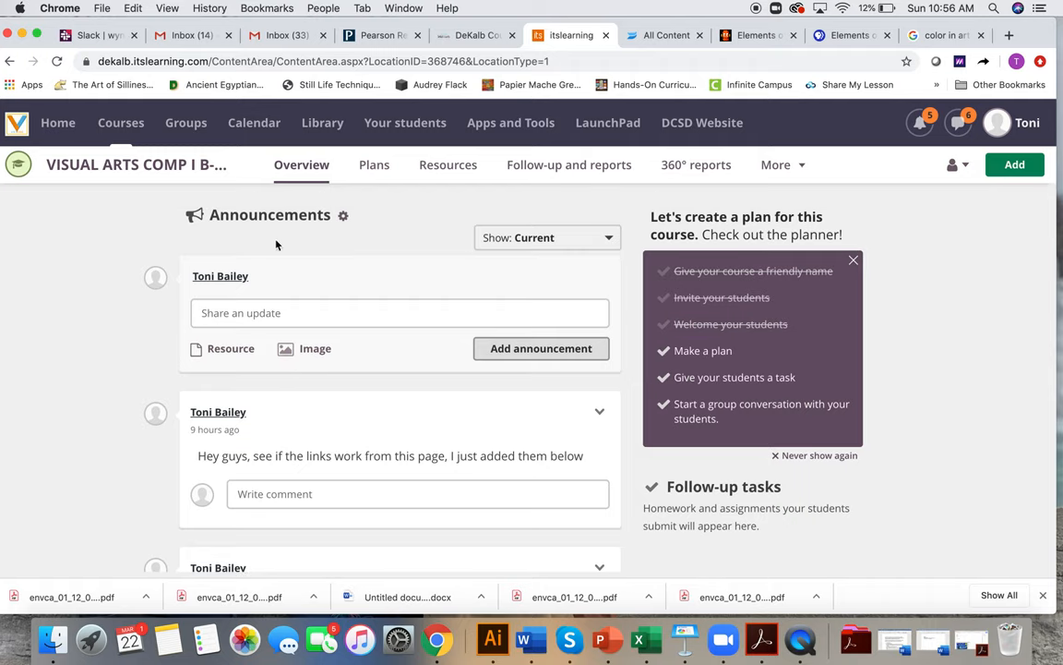
scroll(down, 3)
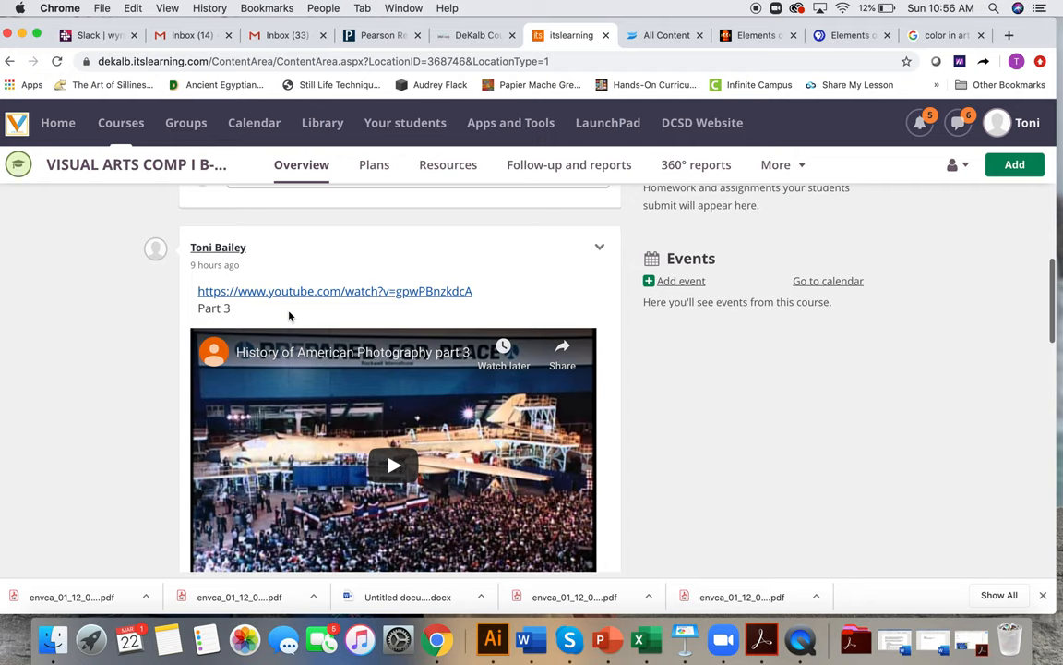
scroll(down, 3)
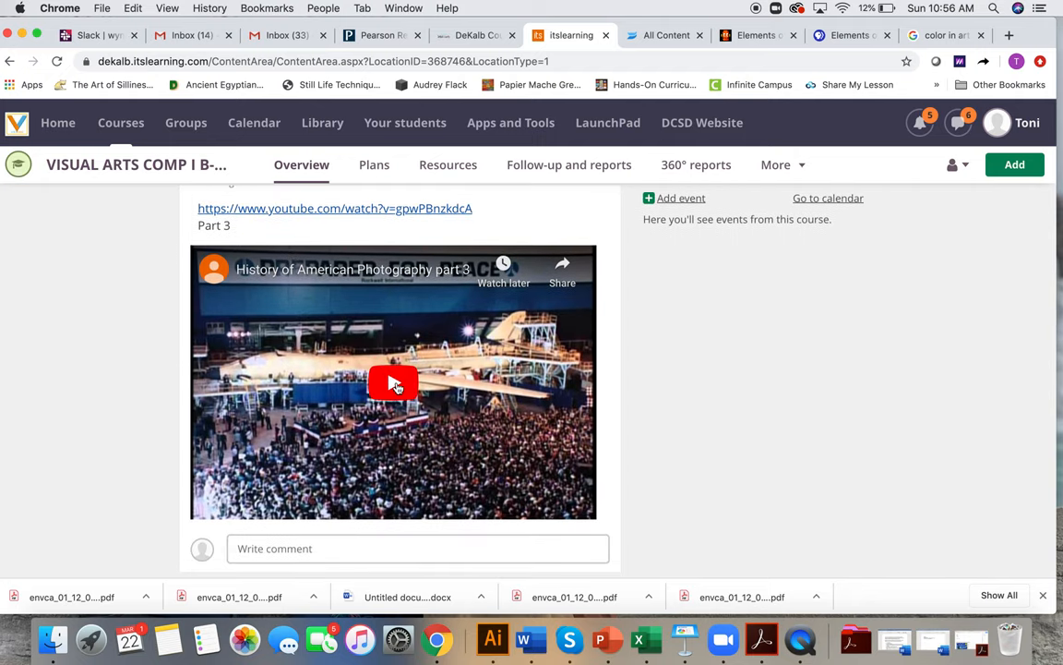
mouse_move(391, 381)
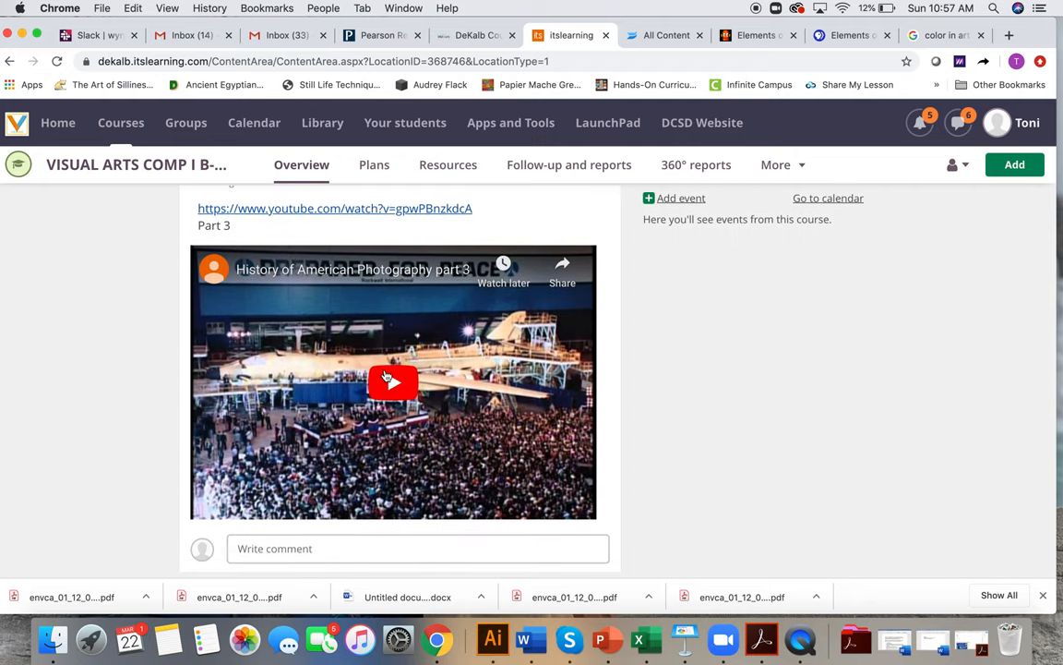
scroll(down, 3)
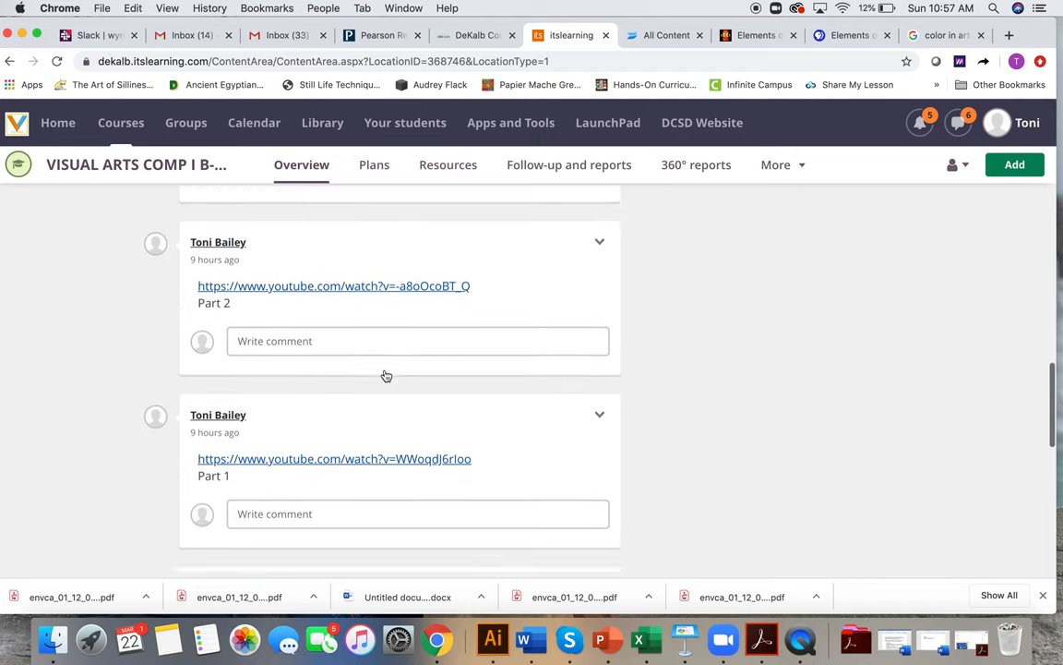
scroll(down, 3)
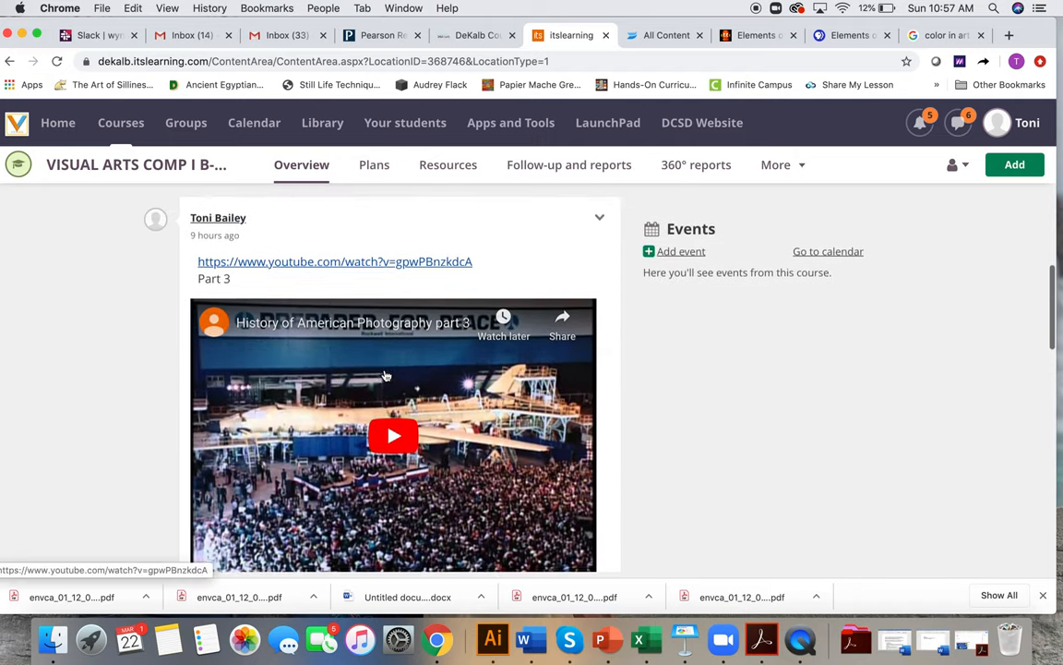
scroll(down, 3)
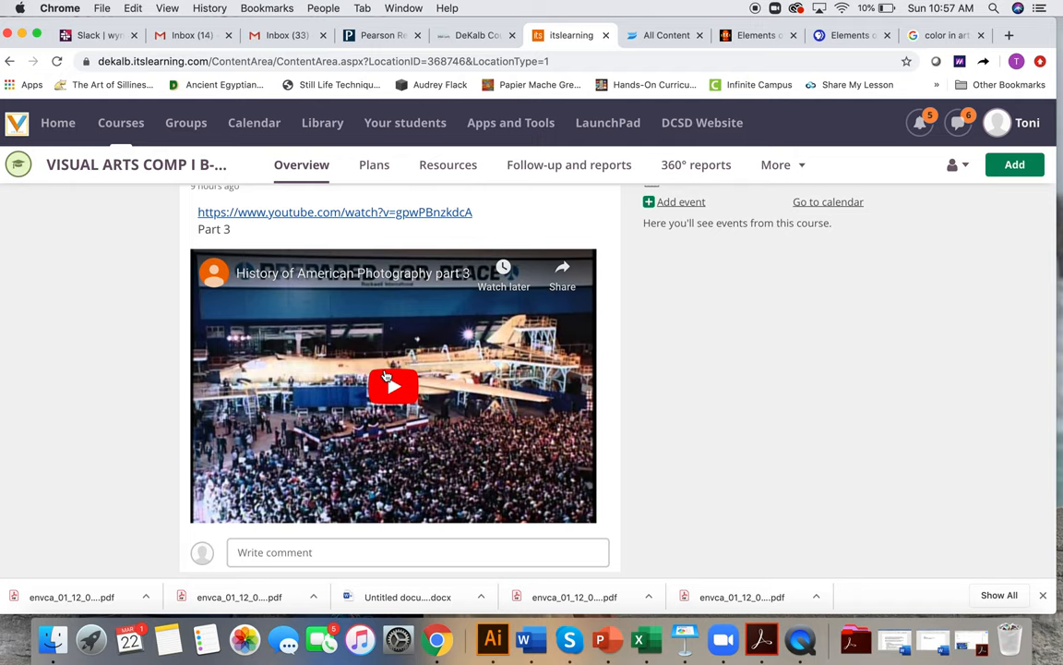
scroll(down, 3)
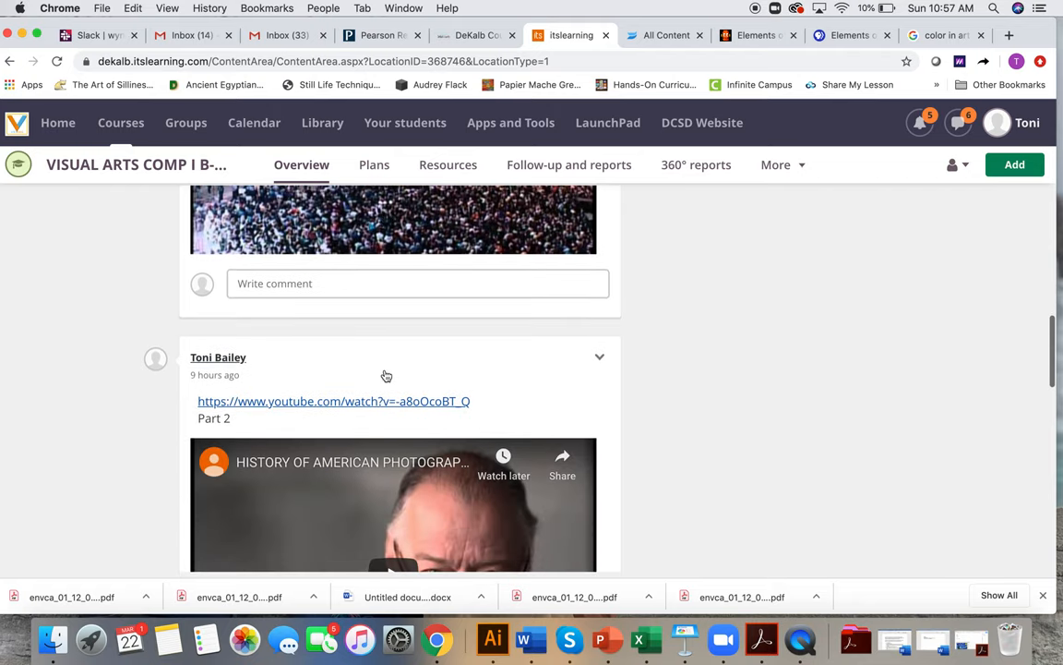
scroll(down, 3)
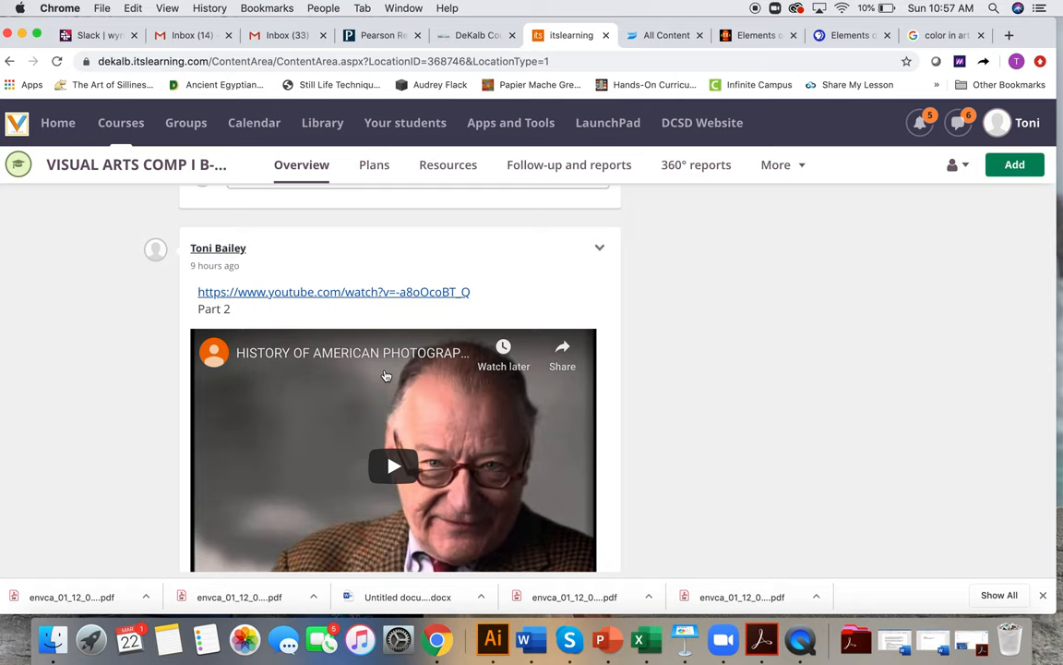
scroll(down, 3)
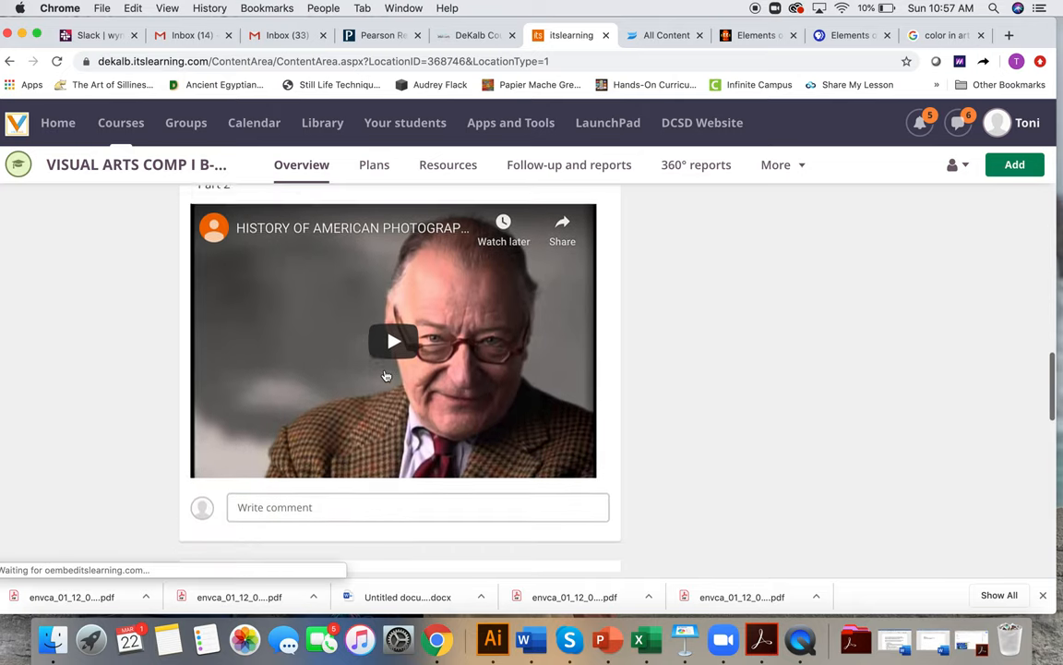
scroll(down, 3)
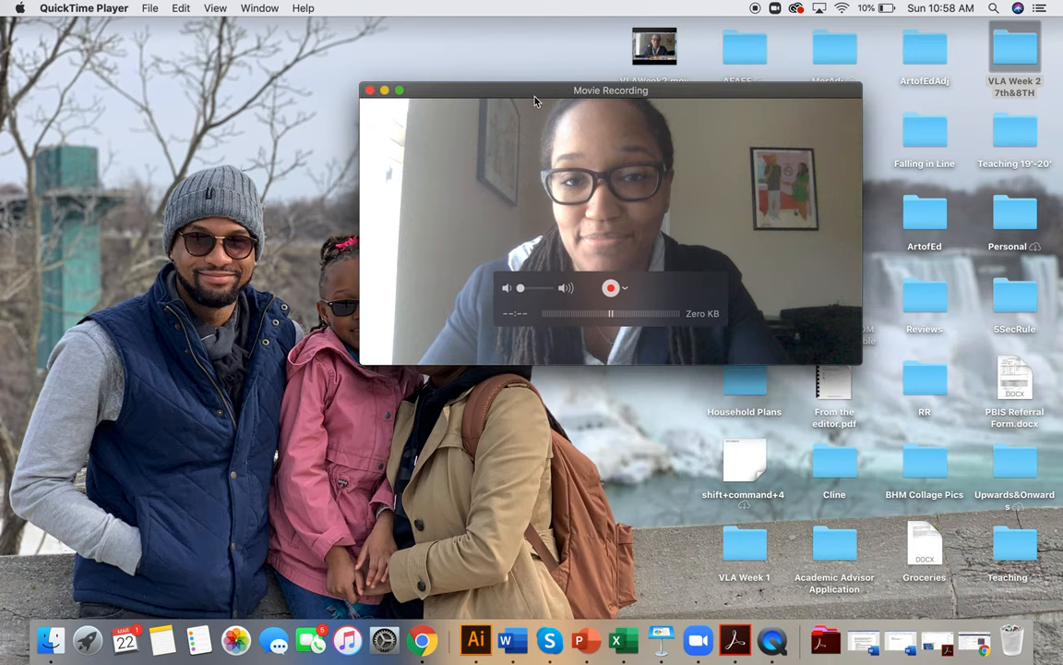
Step: Drag the Chrome window aside to reveal the QuickTime Movie Recording window on the desktop
drag(611, 90, 537, 52)
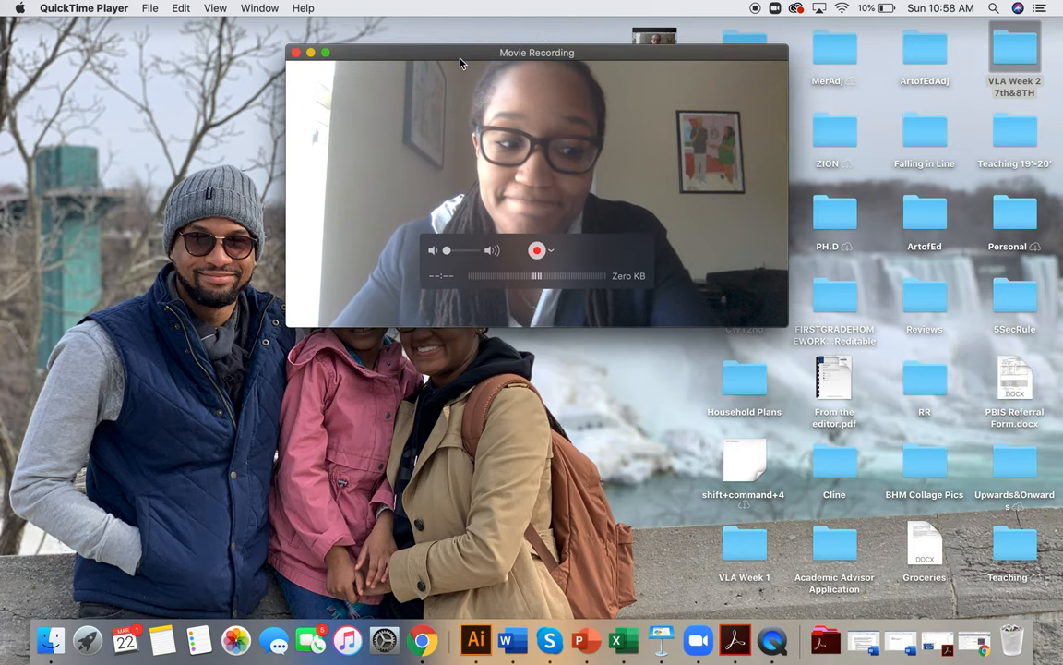